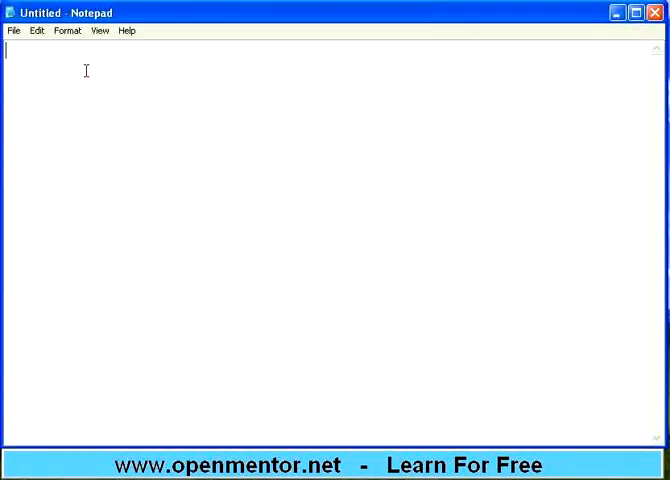
Type the title 'SDLC Phases' with the heading 'Design Phase' beneath it.
text(S)
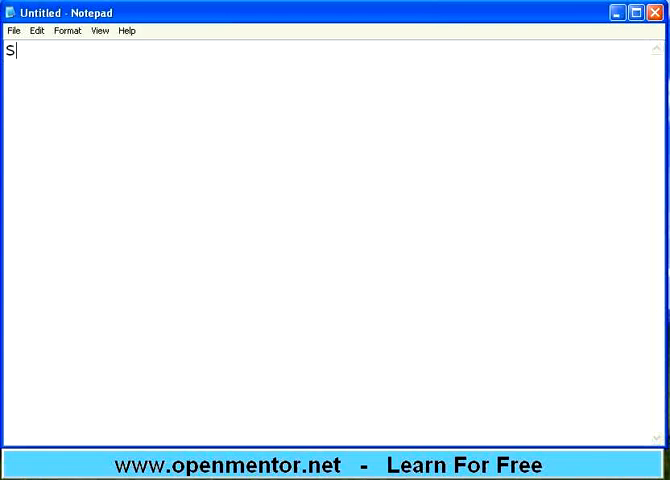
text(DLC P)
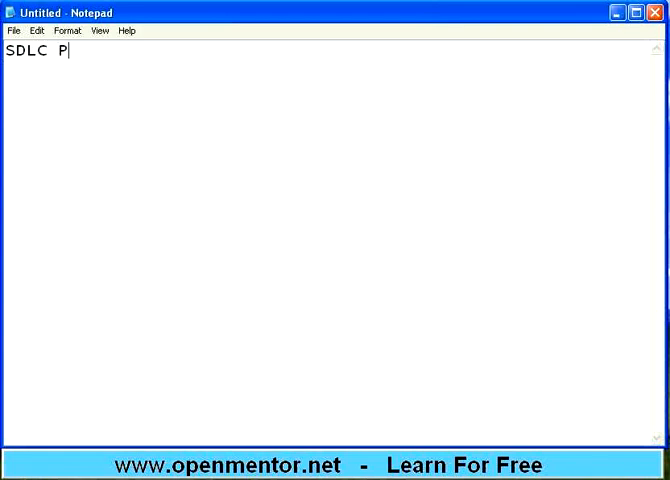
text(hases)
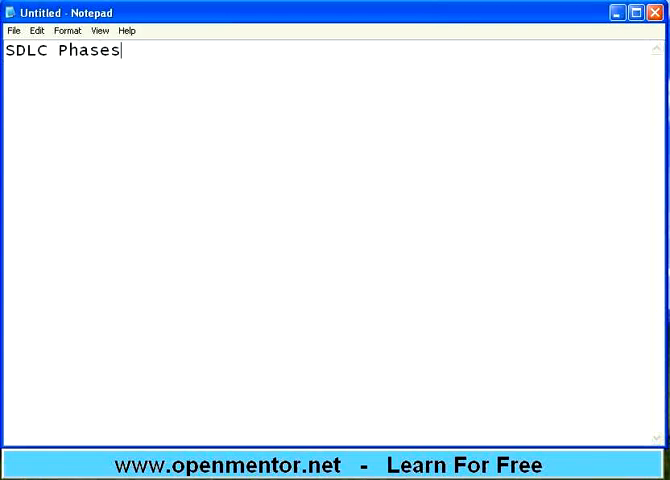
key(Enter)
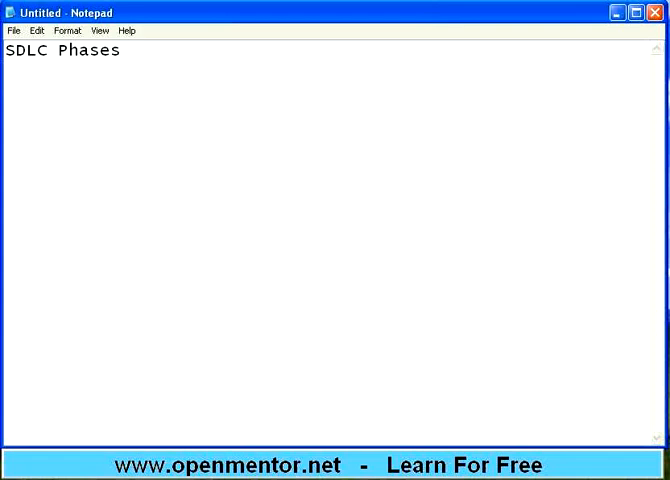
text(Design)
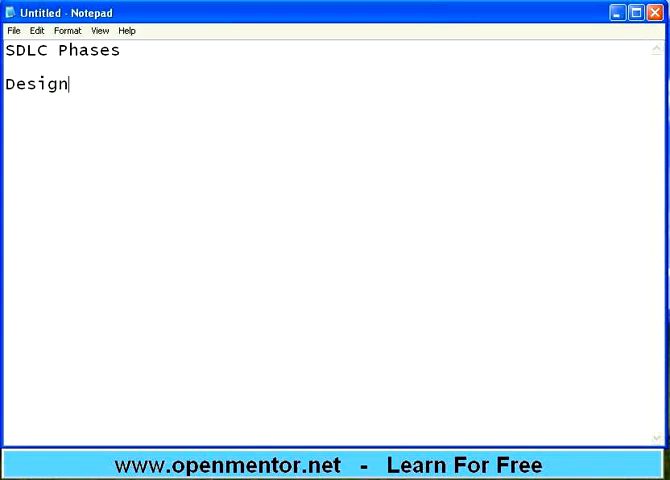
text(Phase)
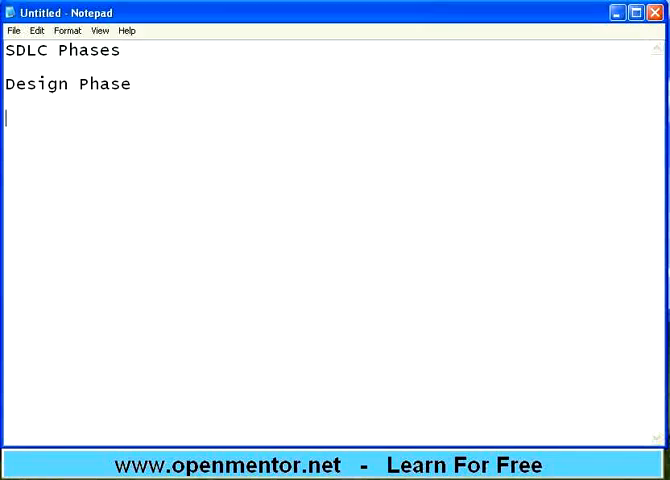
Add the lines 'give a blue print' and 'Civil or mech - people do drawing'.
text(give a)
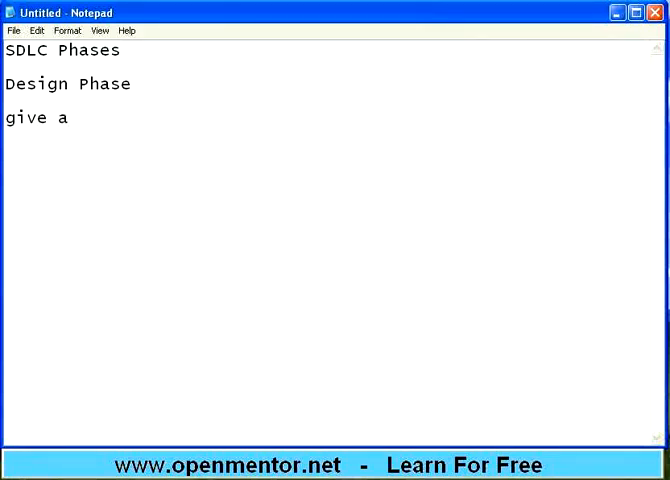
text(blue print)
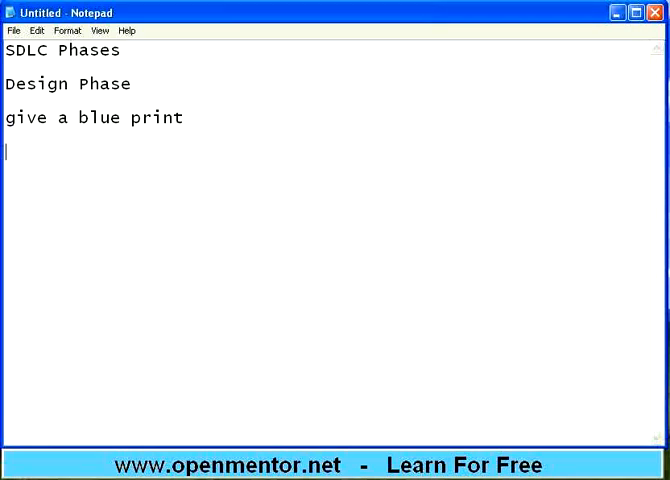
text(Civil or m)
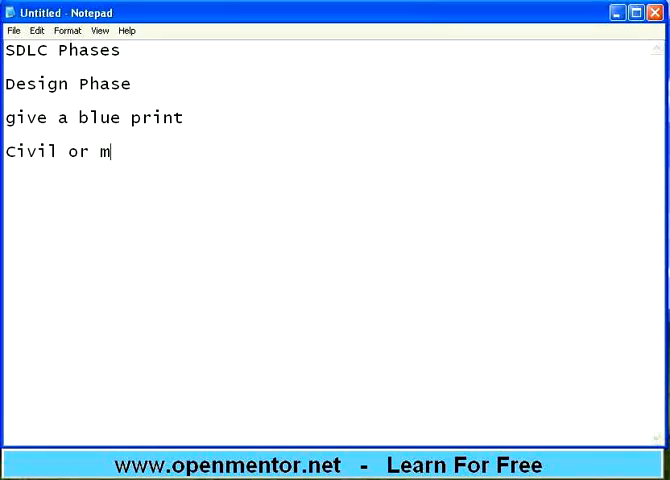
text(ech -)
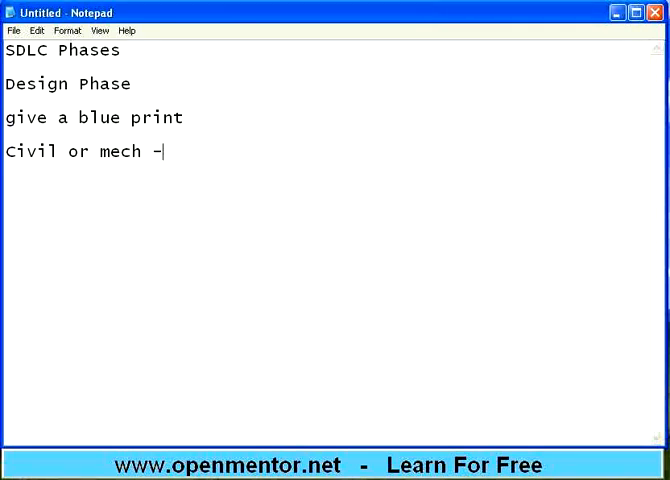
text(people d)
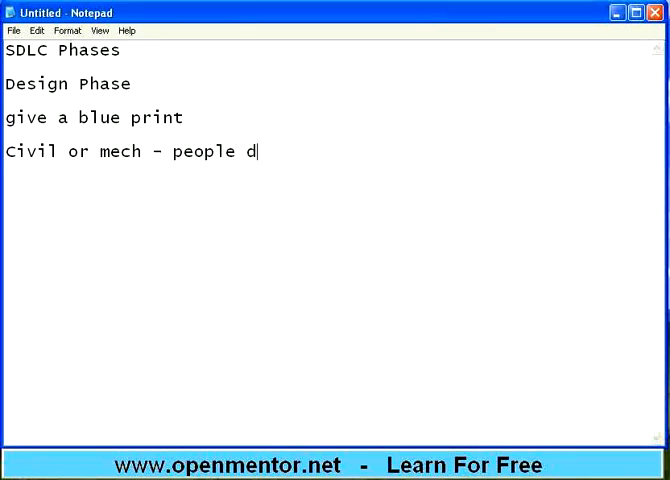
text(o drw)
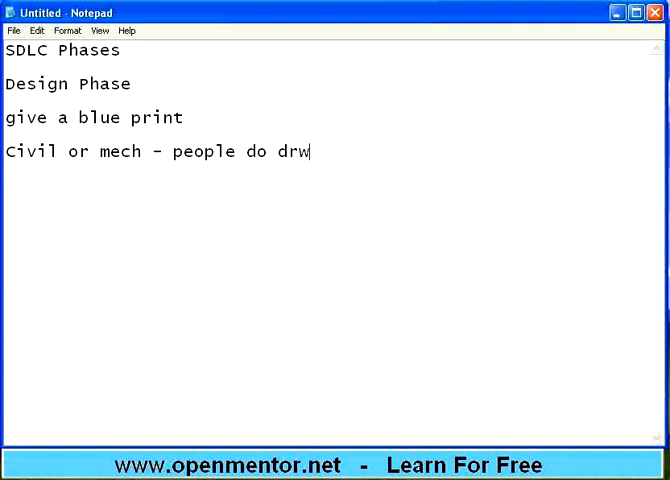
text(awing)
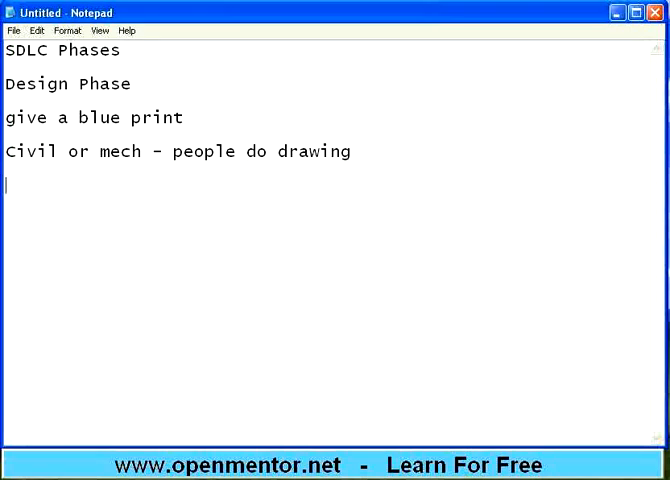
Add the line 'How the product will look - externally and internally', then a blank line.
text(How the pro)
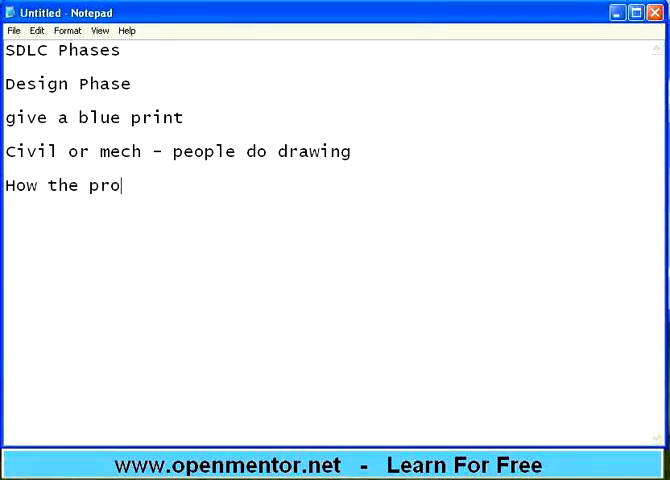
text(duct will look)
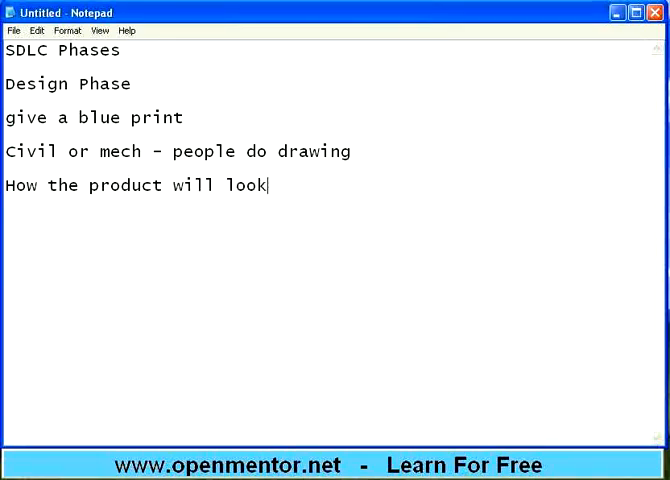
text(- externa)
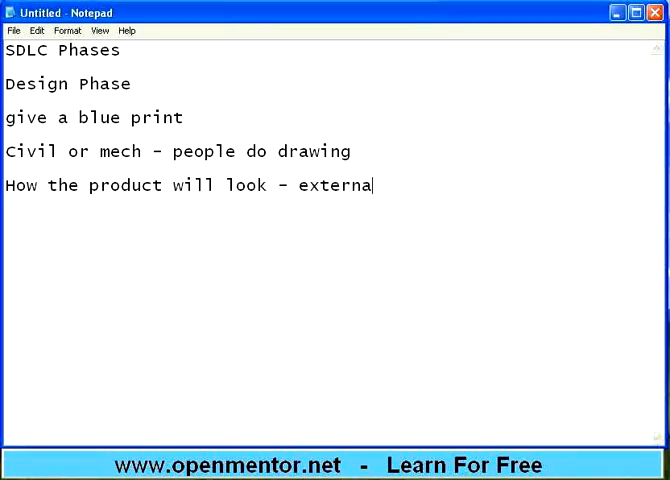
text(lly and inter)
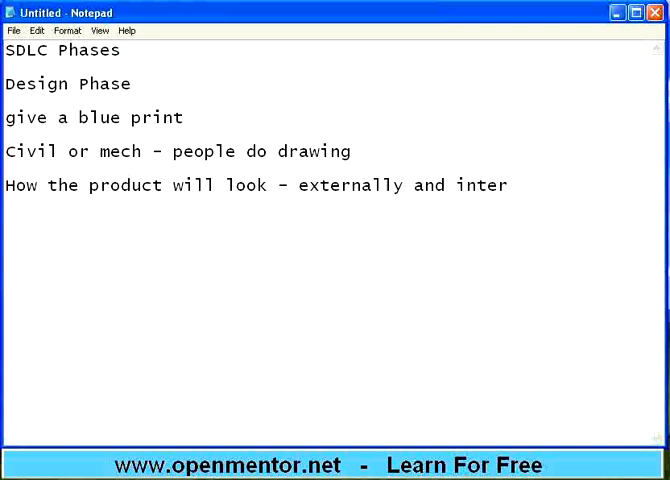
text(nally)
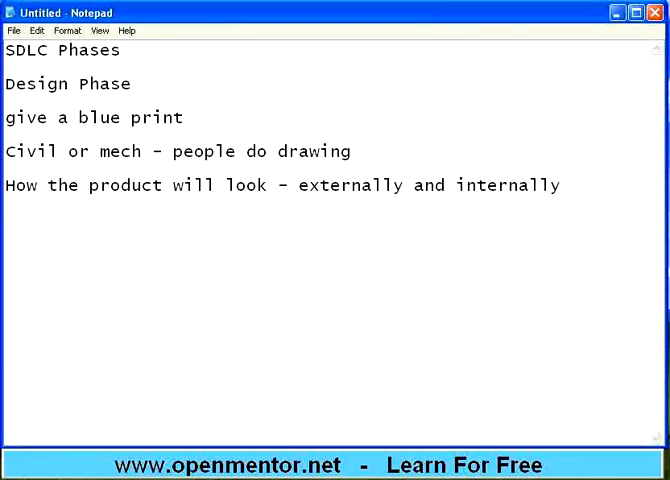
key(Enter)
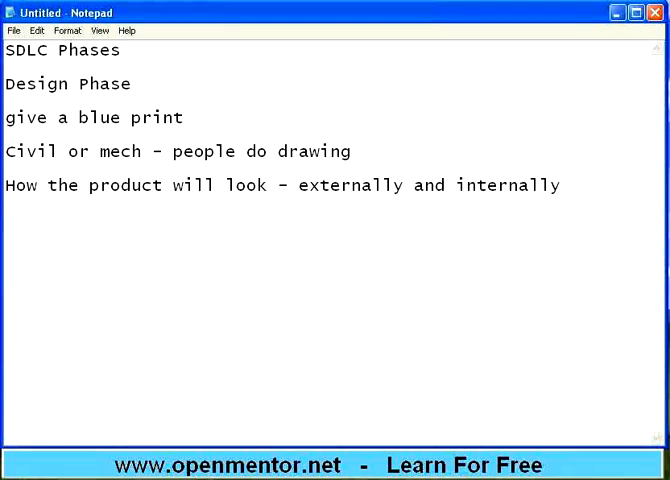
key(Enter)
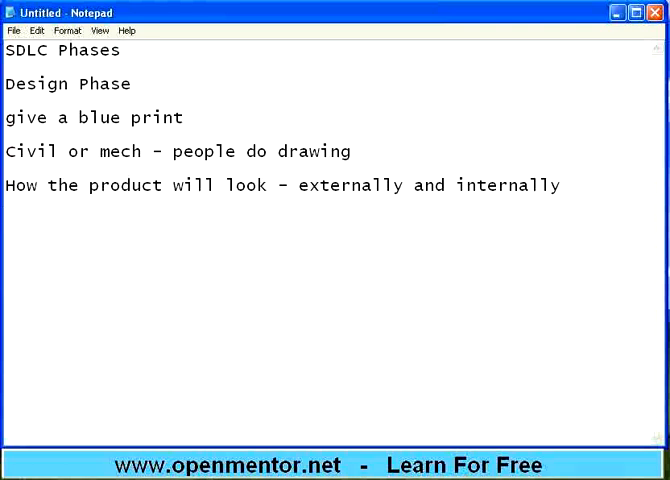
Write '4 parts' with a numbered list: UI design, DB design, Interface design, Logic design.
text(4)
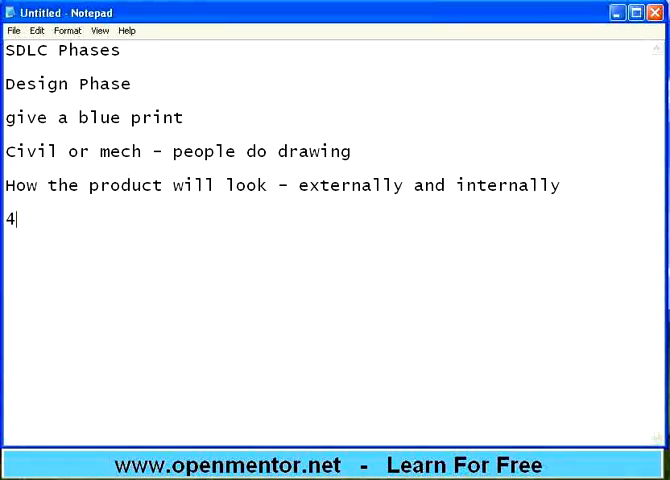
text(parts)
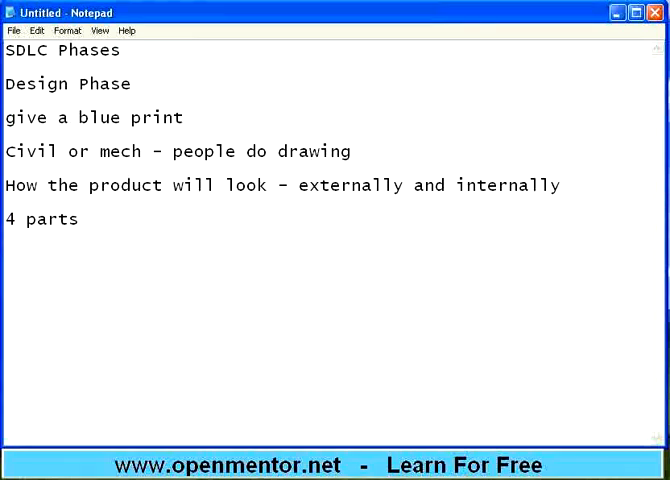
text(1. UI de)
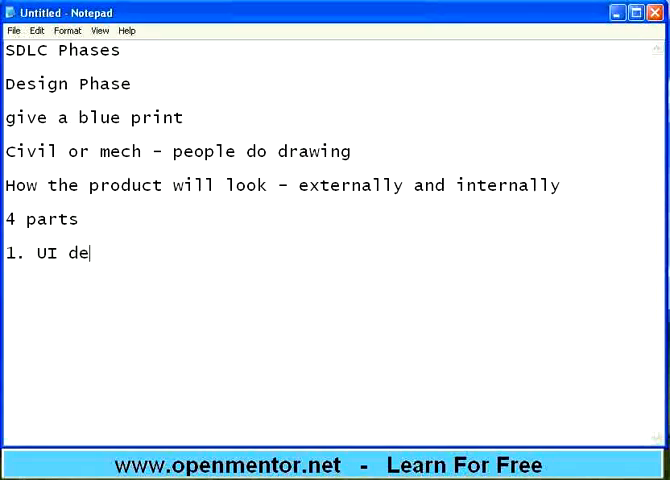
text(sign)
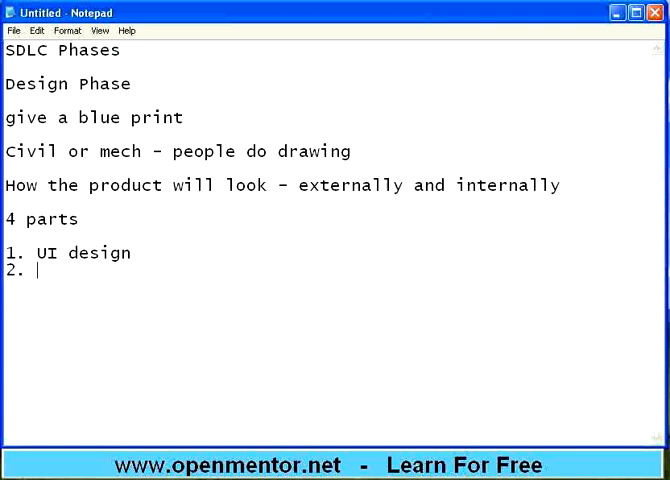
text(DB d)
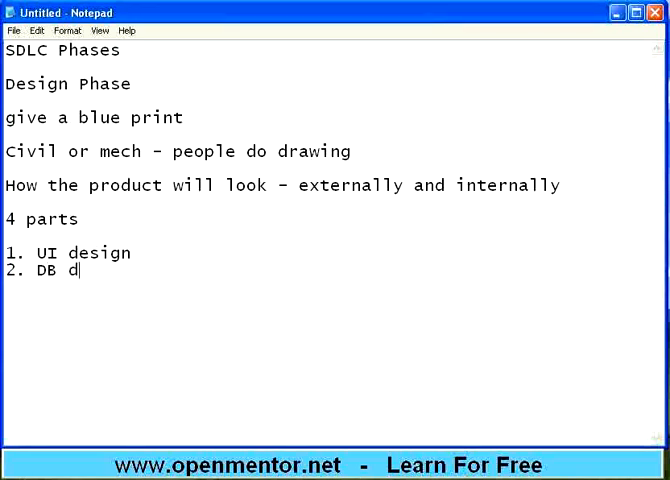
text(esign)
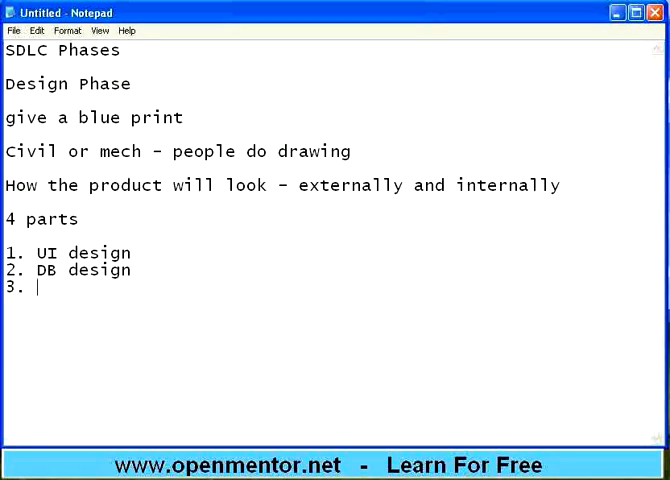
text(Interf)
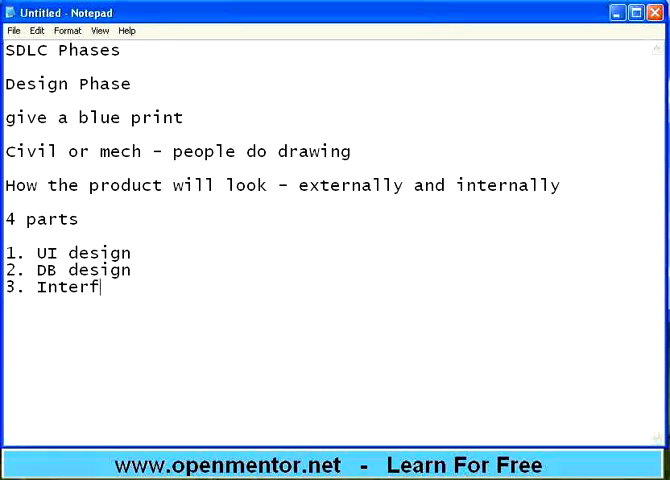
text(ace design)
text(4.)
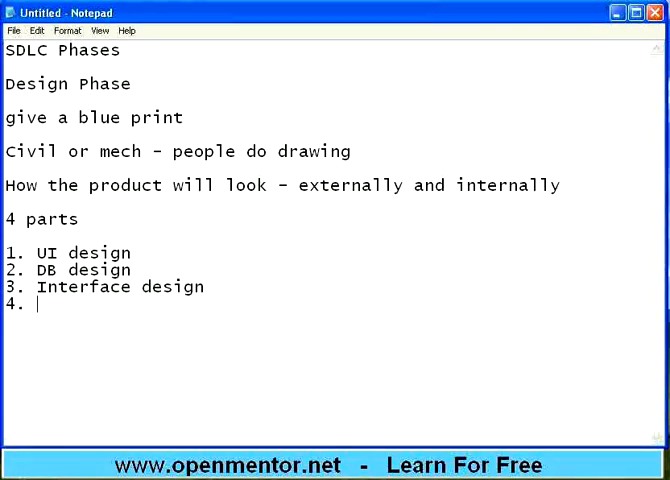
text(Logic de)
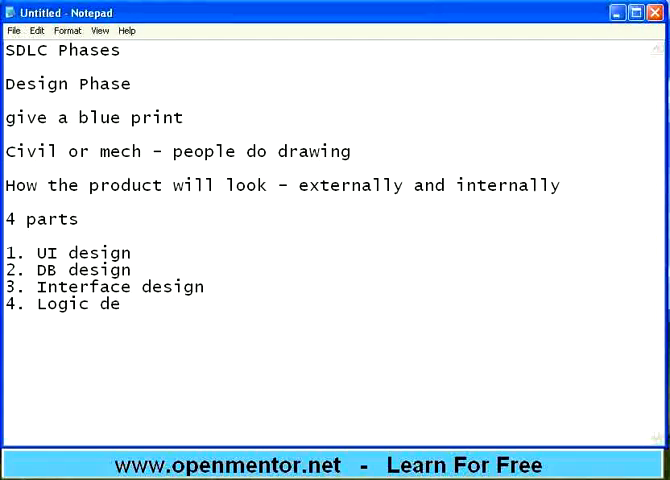
text(sign)
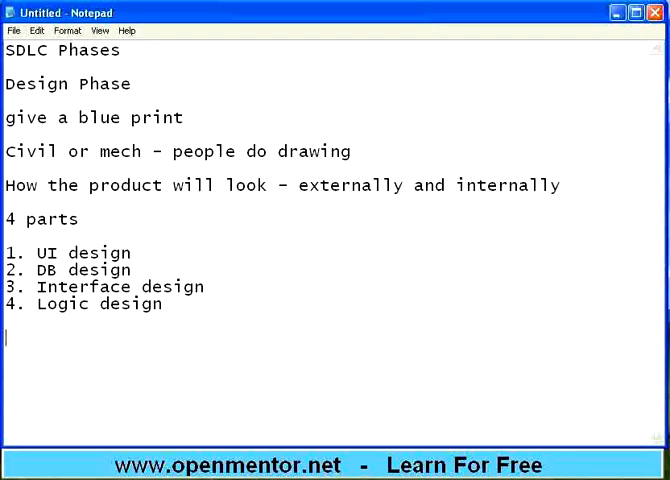
Add the line 'UI - screens - how end user will view the product'.
text(UI -)
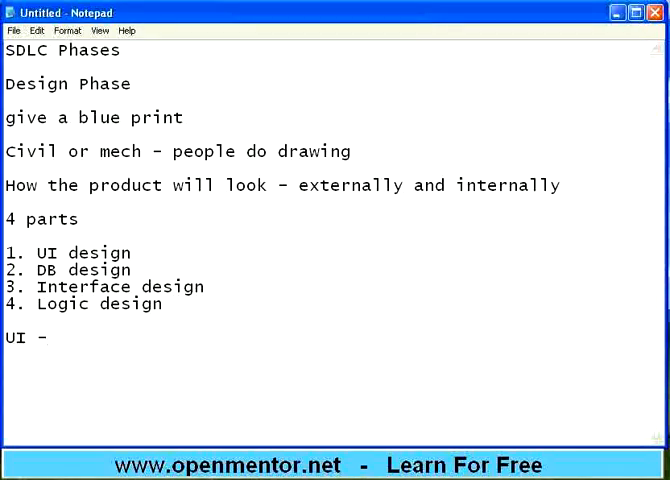
text(screens)
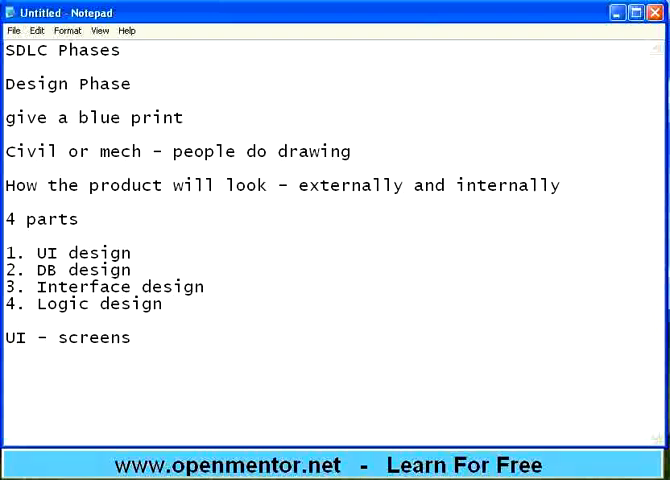
text(- how en)
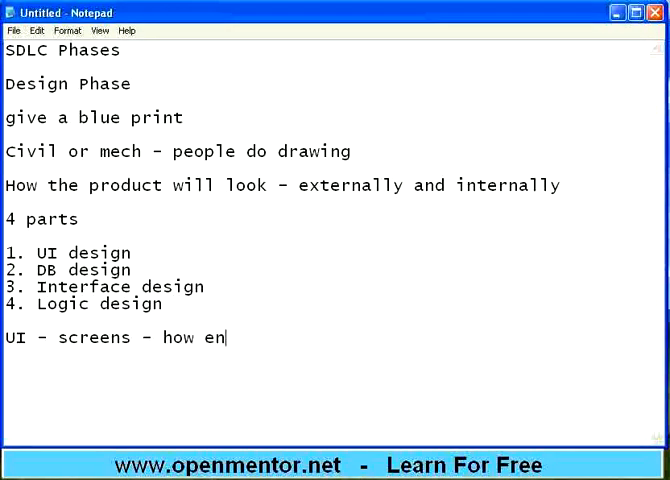
text(d user will)
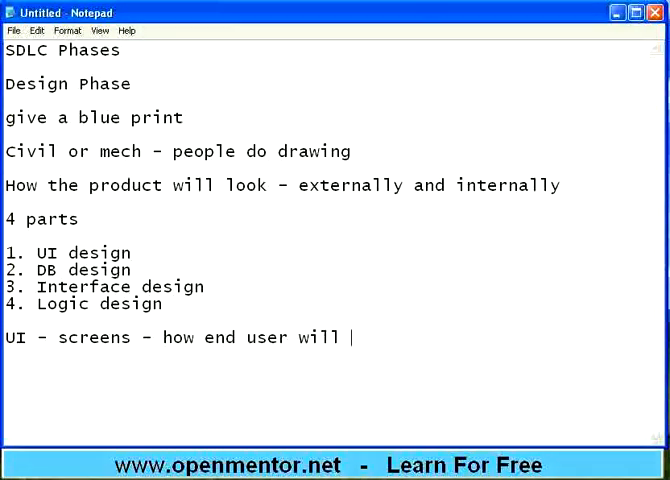
text(view the pr)
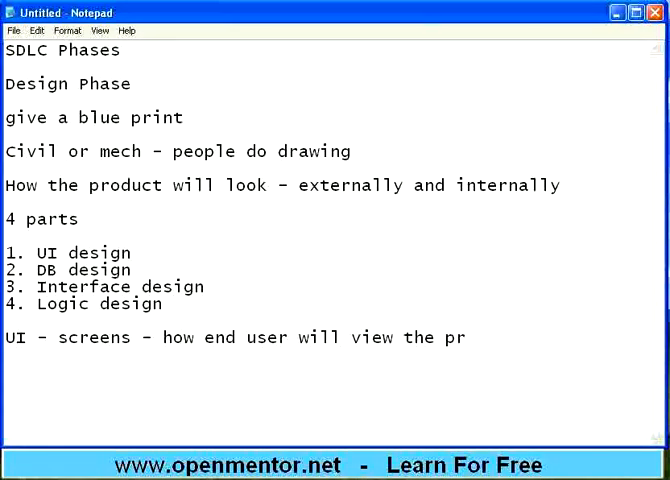
text(oduct)
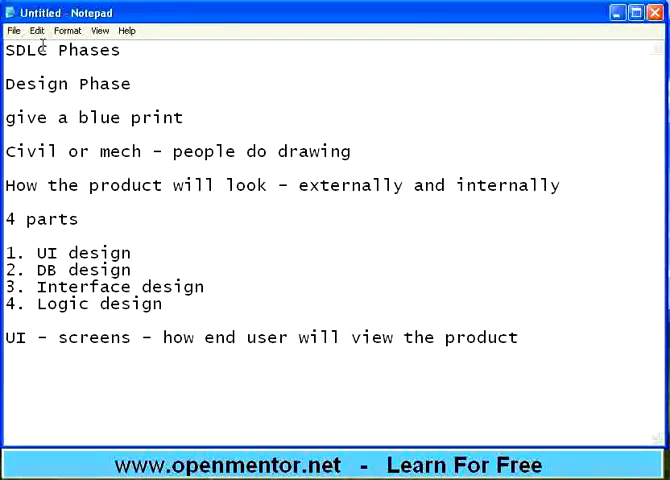
mouse_move(446, 170)
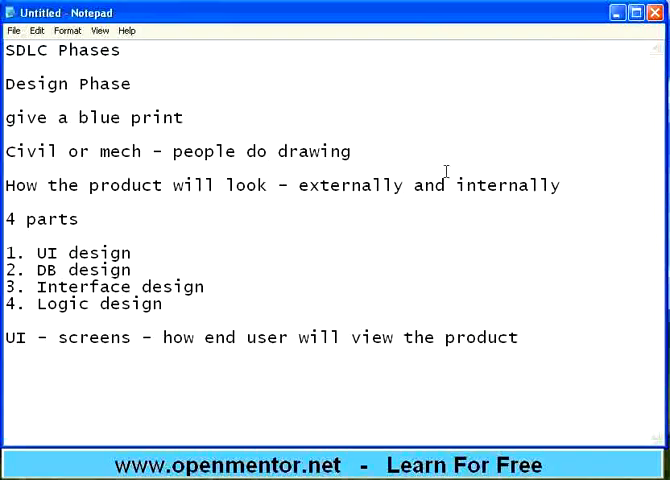
mouse_move(310, 169)
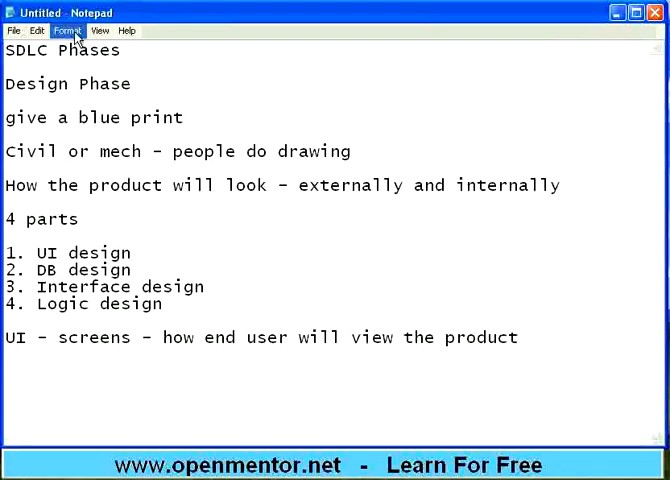
List indented points 'Visio', 'Wireframes' and 'Usability in mind' under the UI note.
click(66, 31)
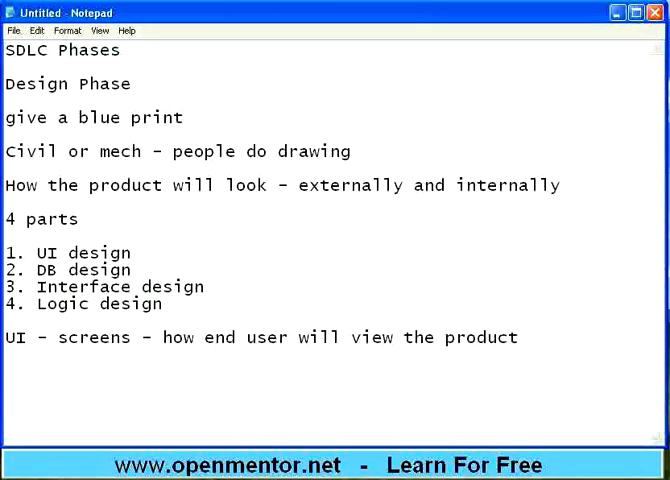
text(Visio)
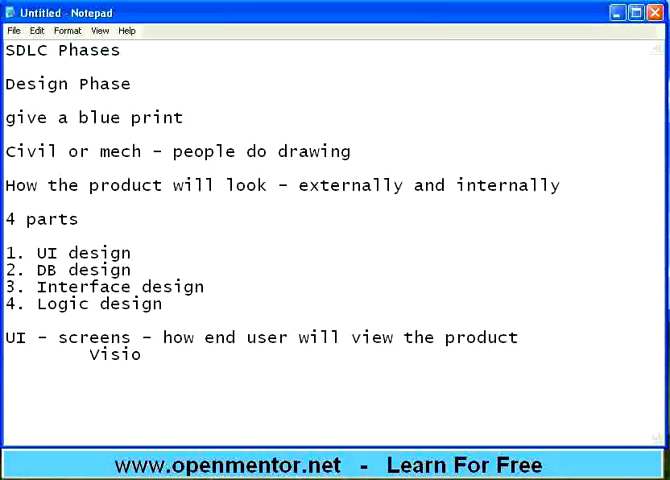
text(wire)
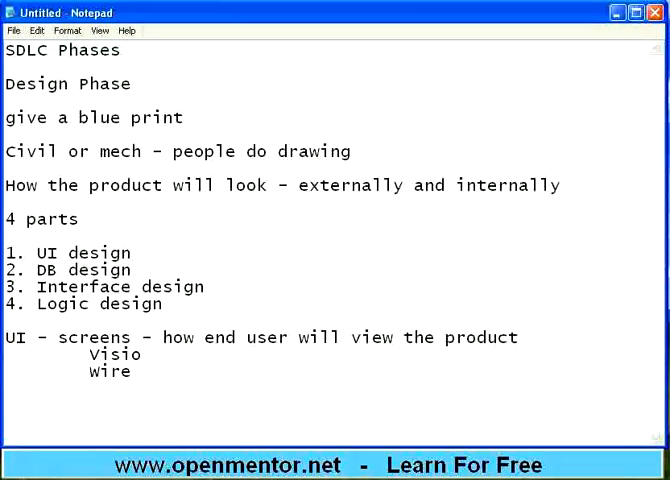
text(frames)
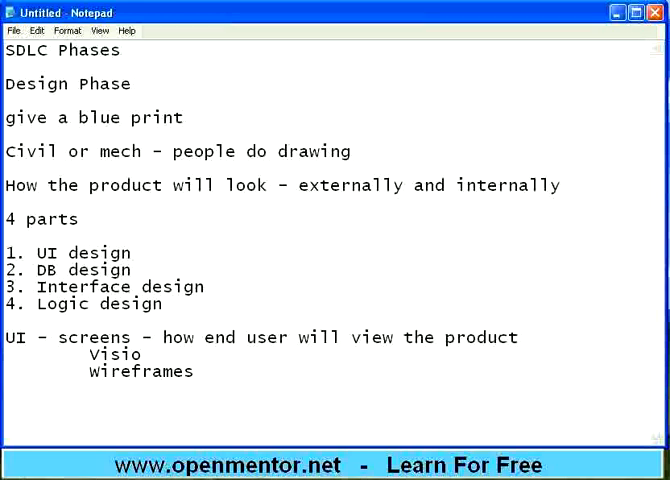
text(Us)
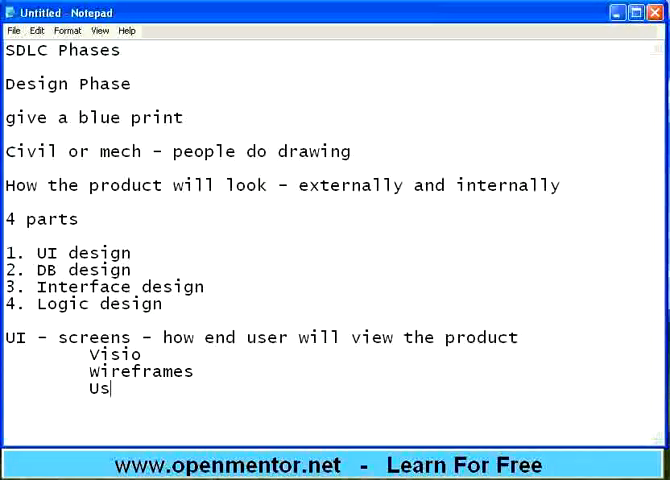
text(ability in mind)
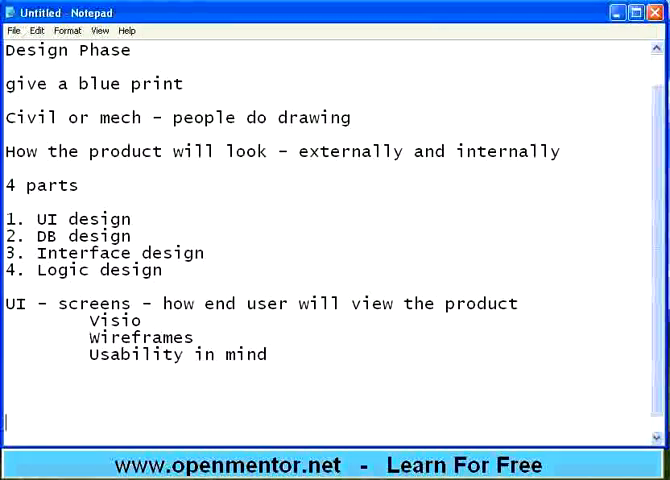
scroll(down, 3)
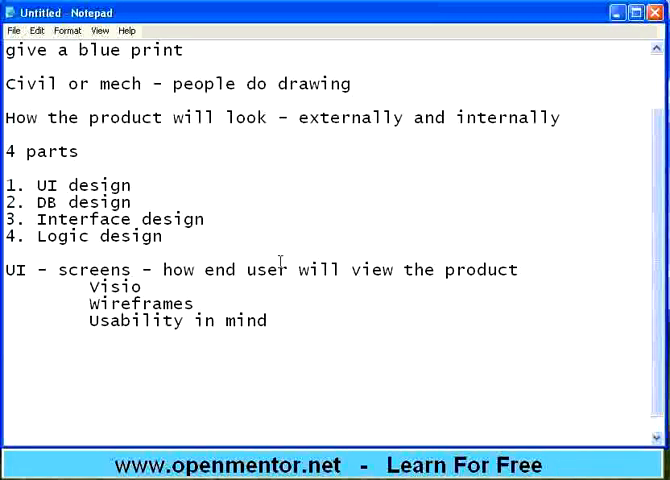
Add 'DB - database' with indented points 'where data is finally stored' and 'tables - rows and columns of data'.
text(DB)
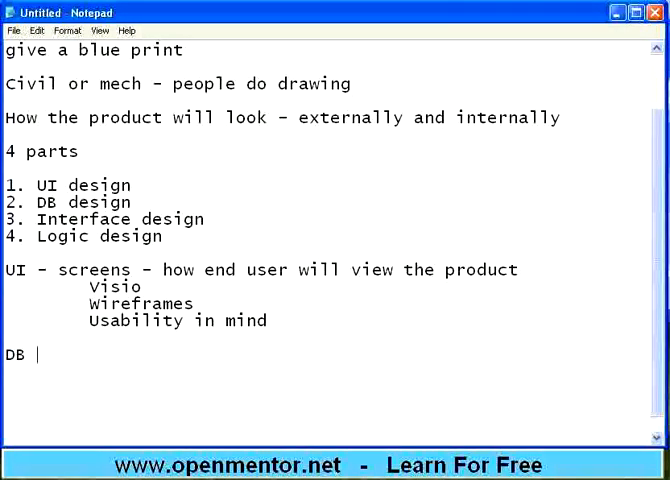
text(- databa)
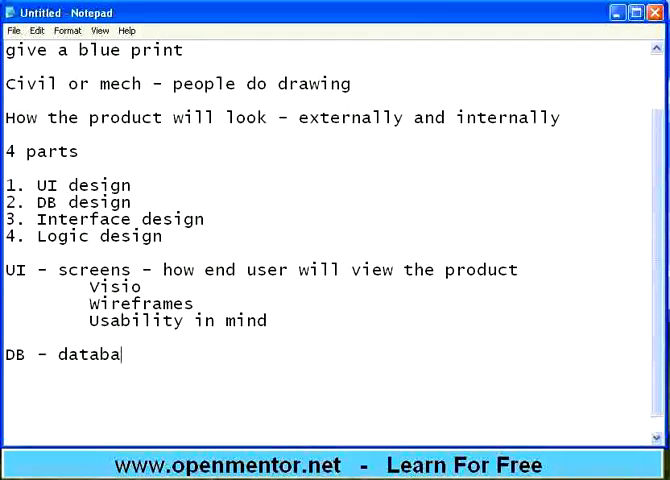
text(se)
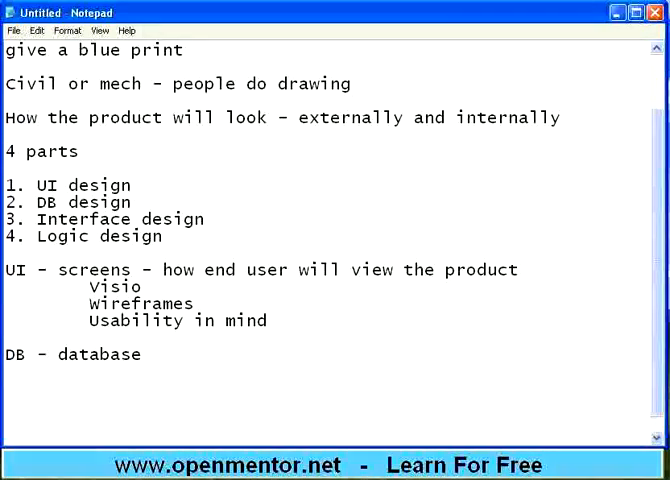
text(where data is f)
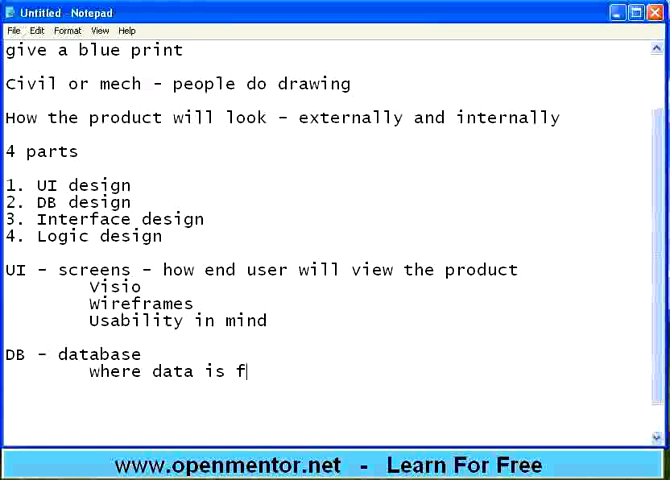
text(inally)
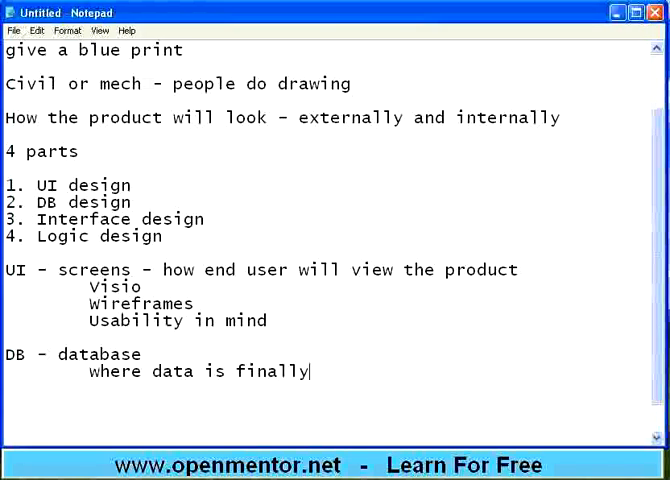
text(stored)
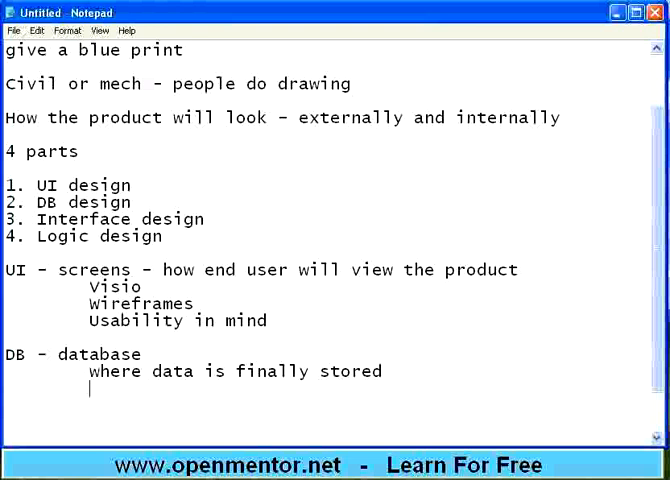
text(tables -)
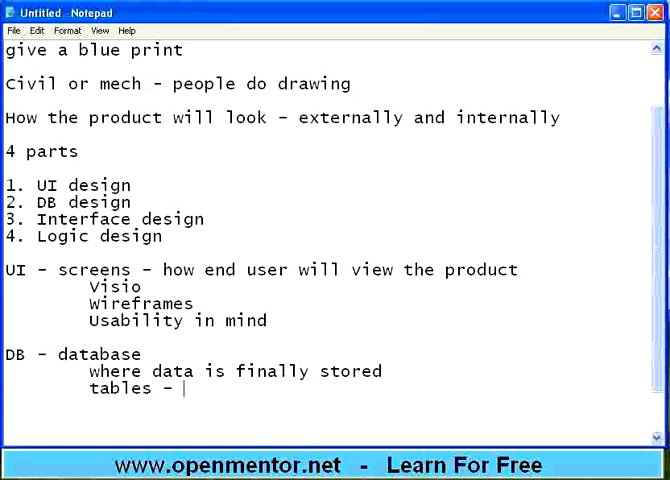
text(rows a)
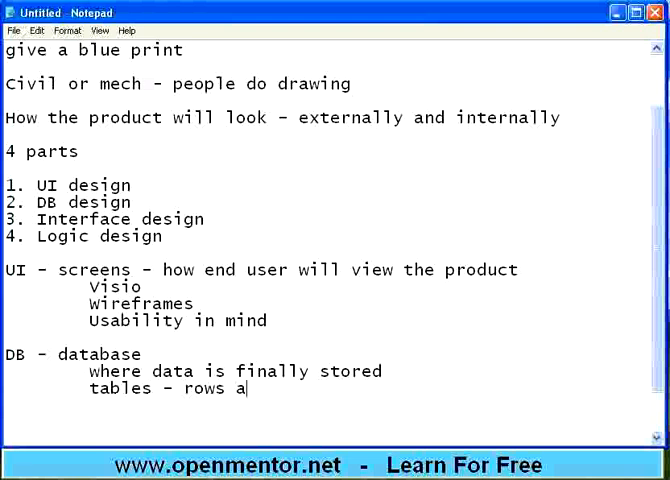
text(nd columns of data)
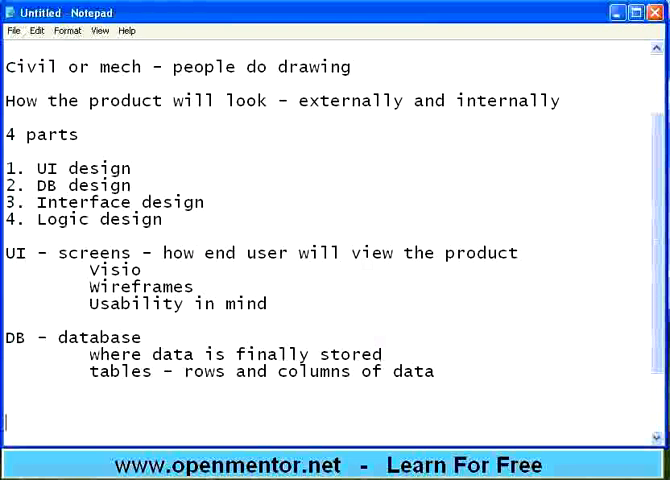
scroll(down, 3)
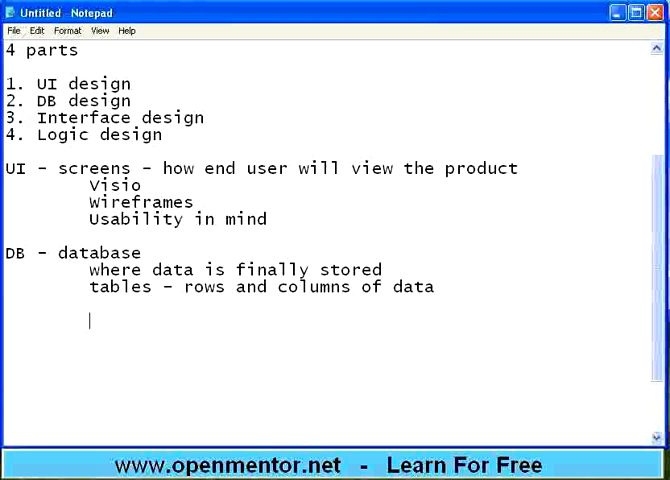
Add the indented line 'table name, column name, type, size, attributes like primary key etc.'.
text(table)
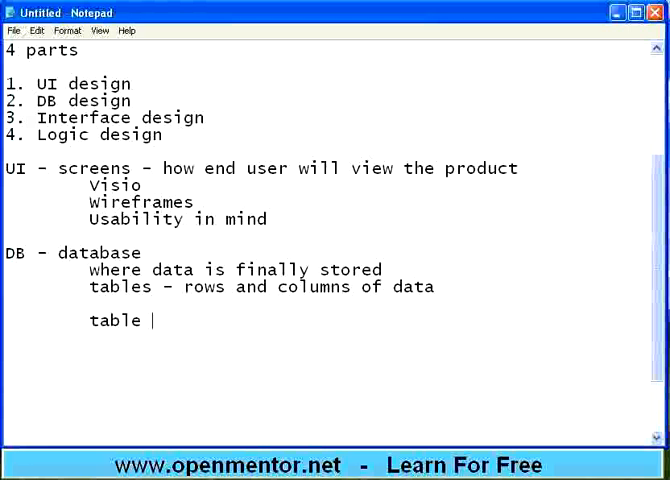
text(name, colum)
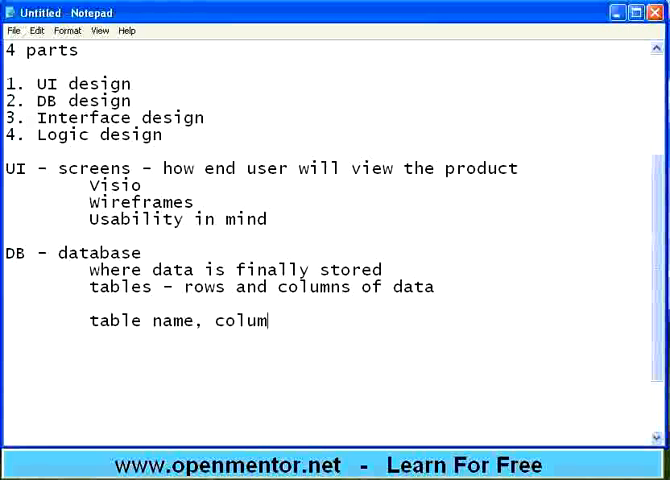
text(n name,)
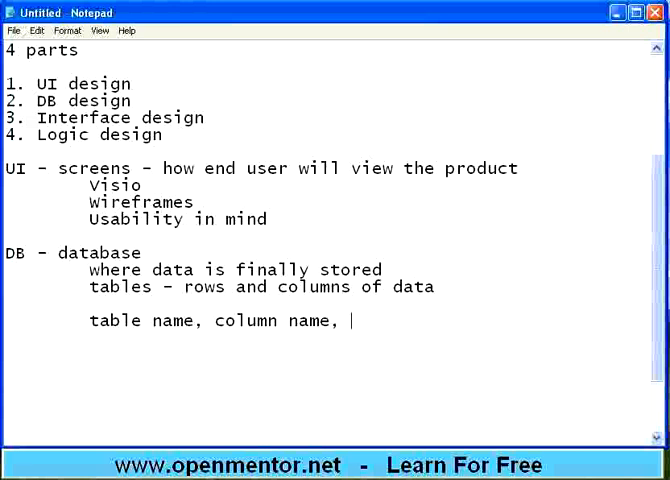
text(type,)
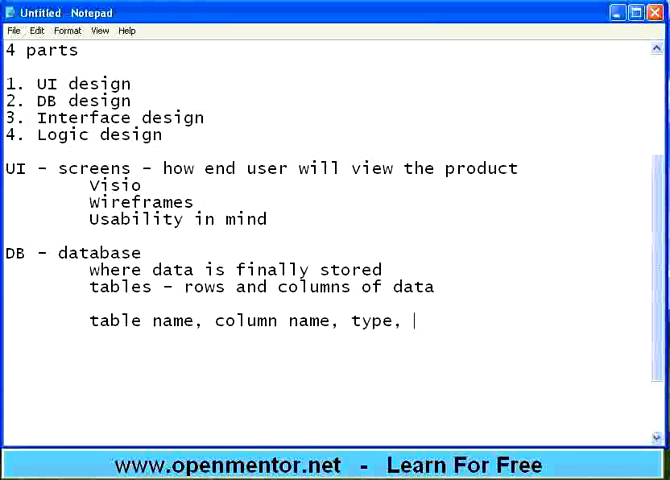
text(size,)
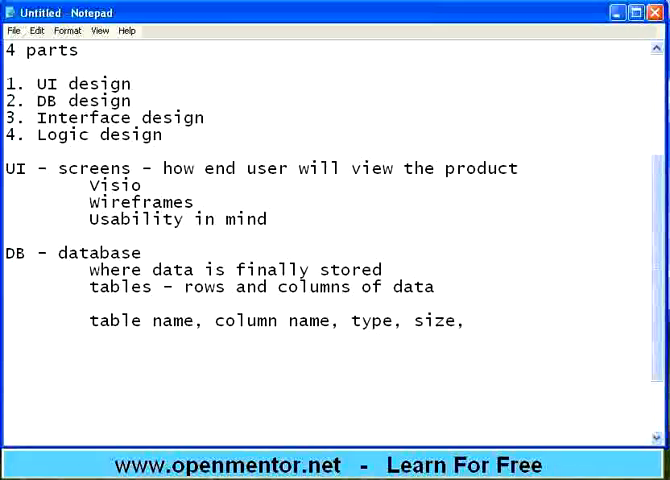
text(attributes)
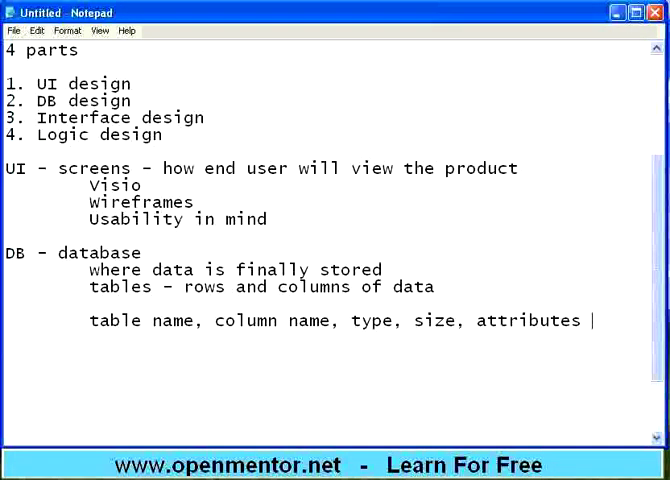
text(like primary key etc)
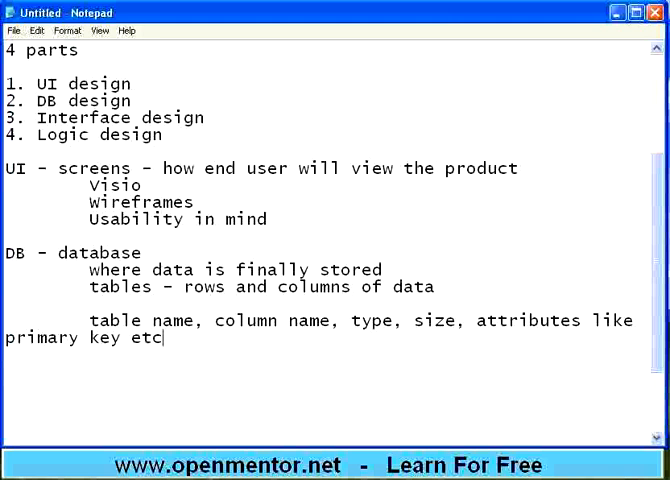
key(Enter)
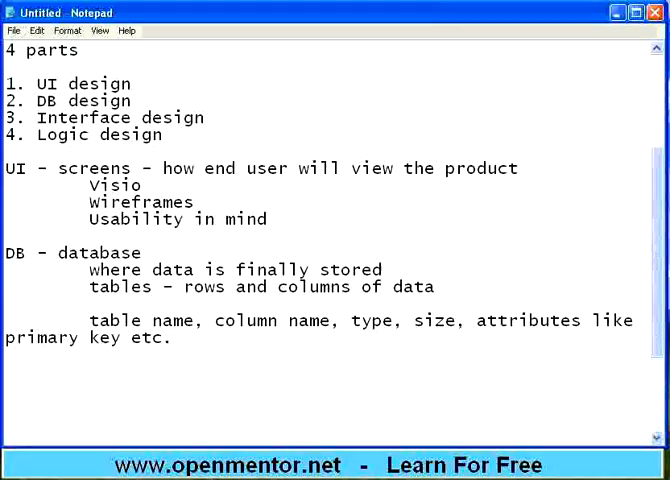
Add the line 'Interface - a medium thru which 2 programs talk to each other'.
text(Inter)
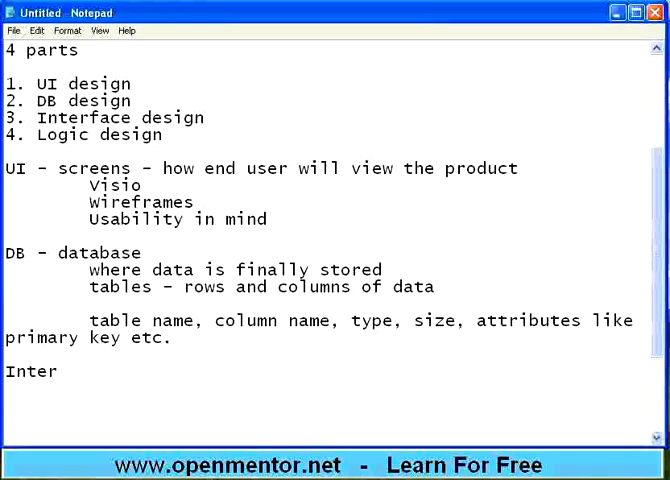
text(face -)
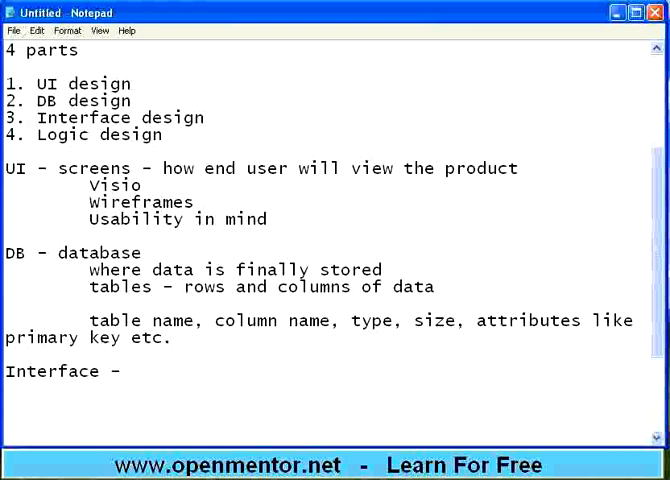
text(a m)
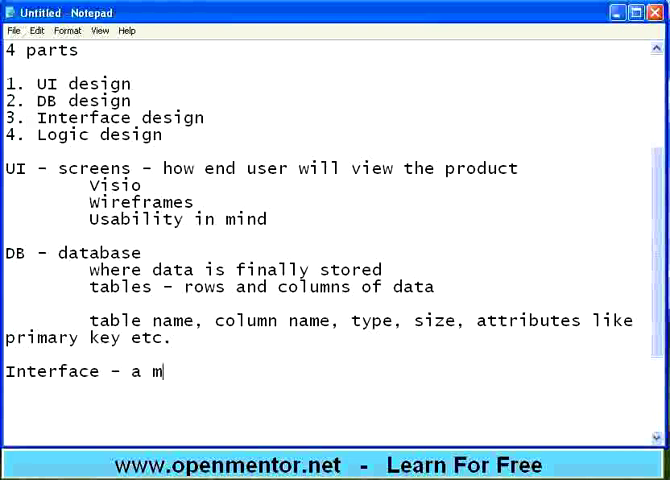
text(edium t)
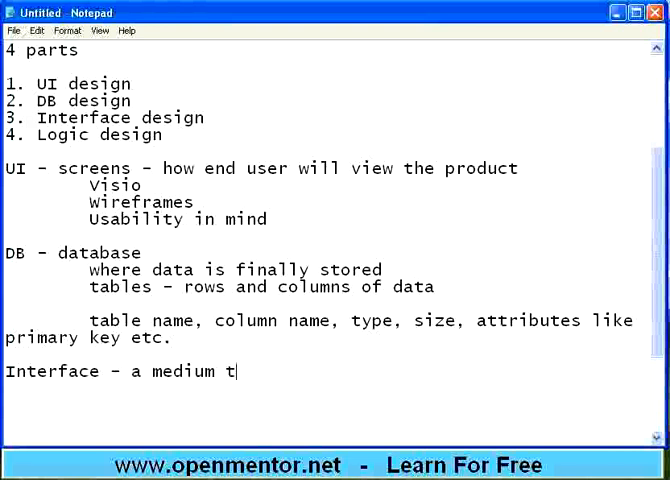
text(hru which)
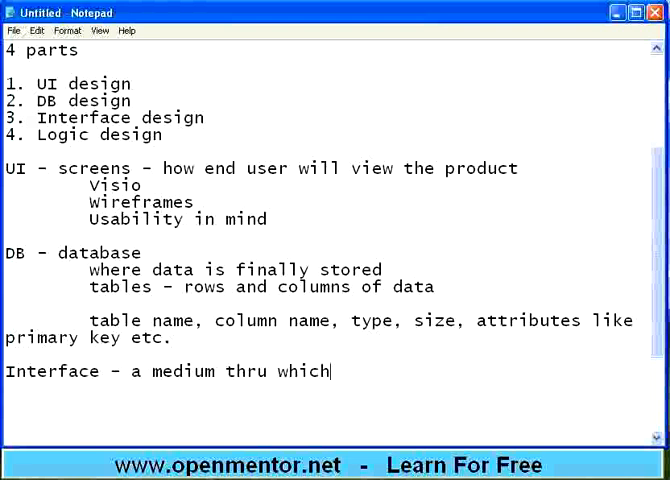
text(2 programs talk to each other)
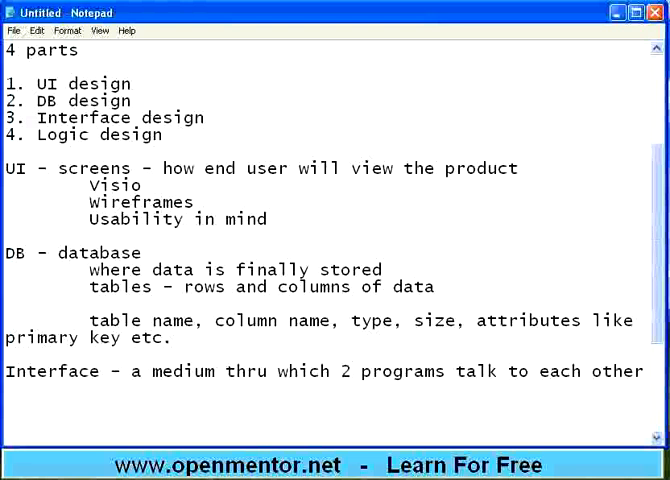
key(Enter)
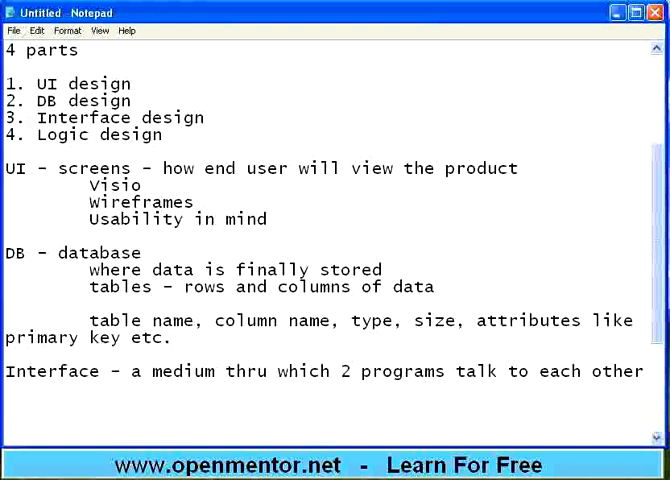
key(Enter)
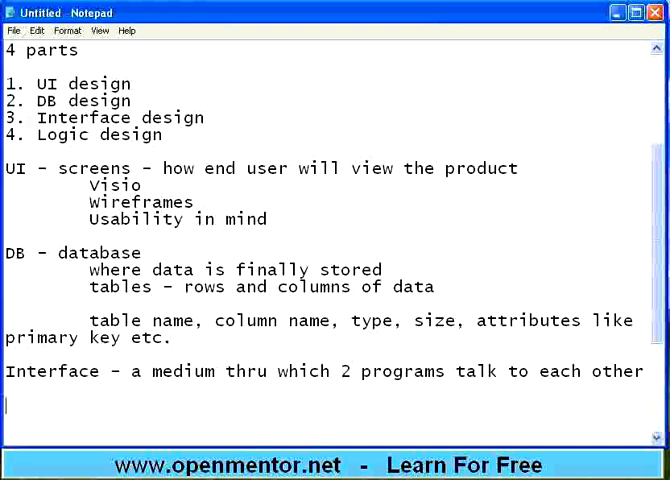
Add the line 'send data, receive data, format' under the Interface note.
text(send)
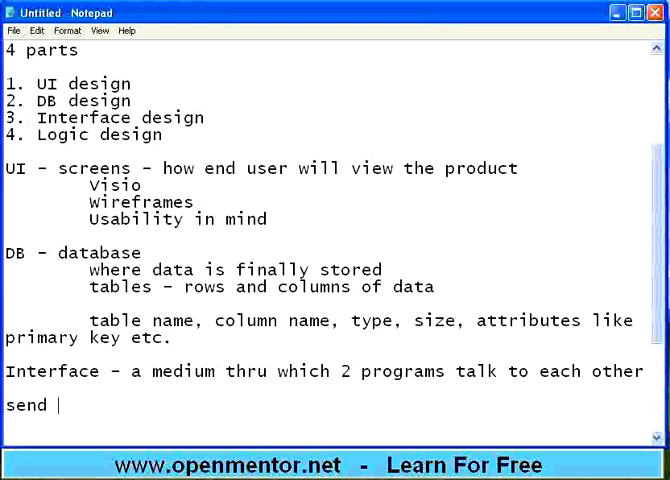
text(data,)
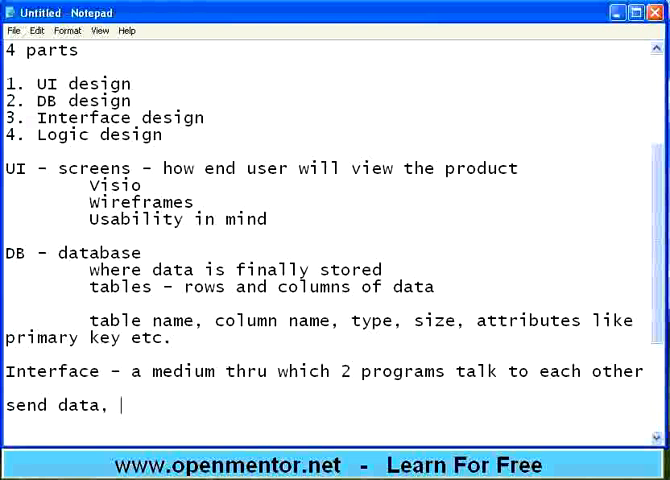
text(receive)
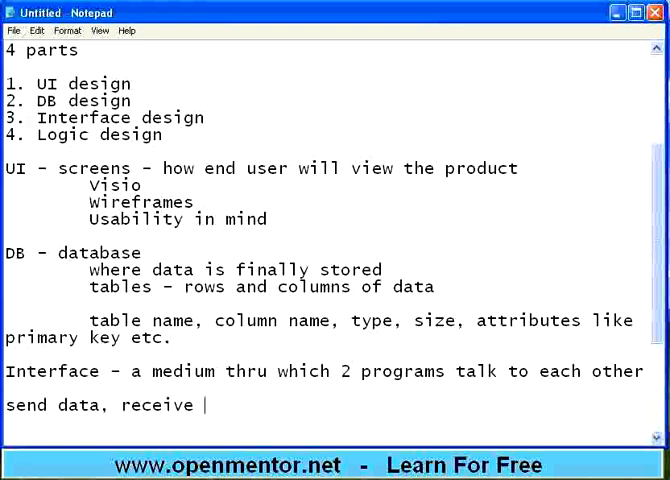
text(data, format)
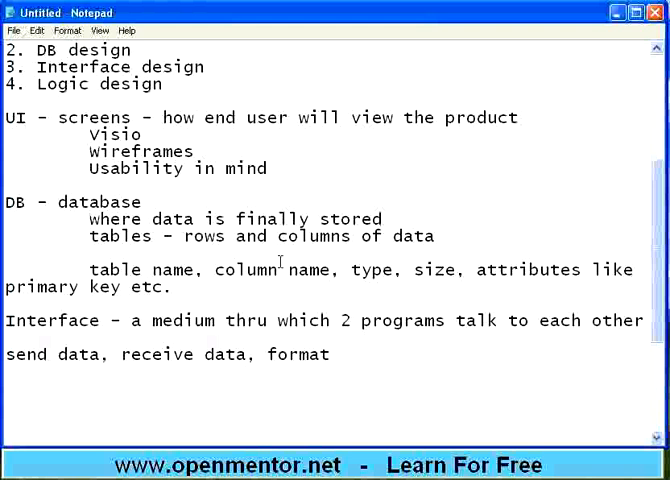
List the formats 'XML, JSON, raw byte tream, formatted text' on the next line.
text(XML)
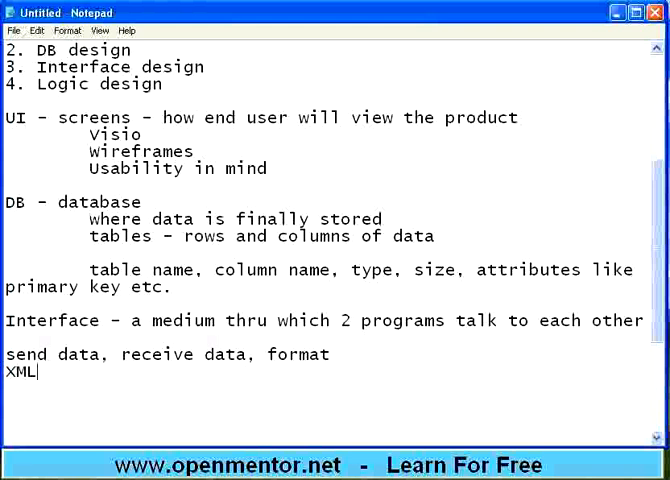
text(,)
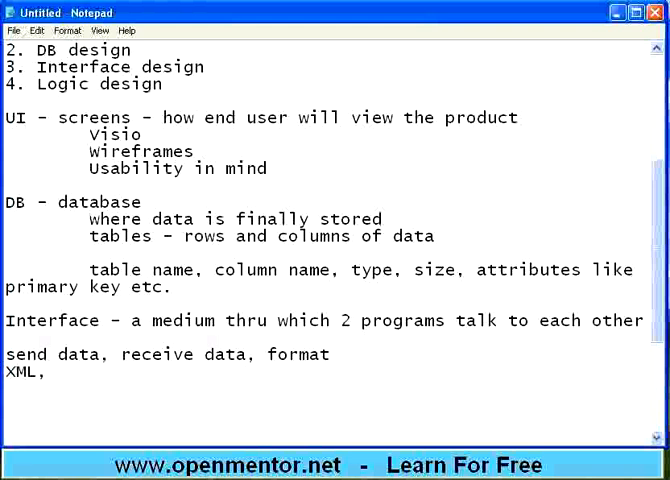
text(JSON,)
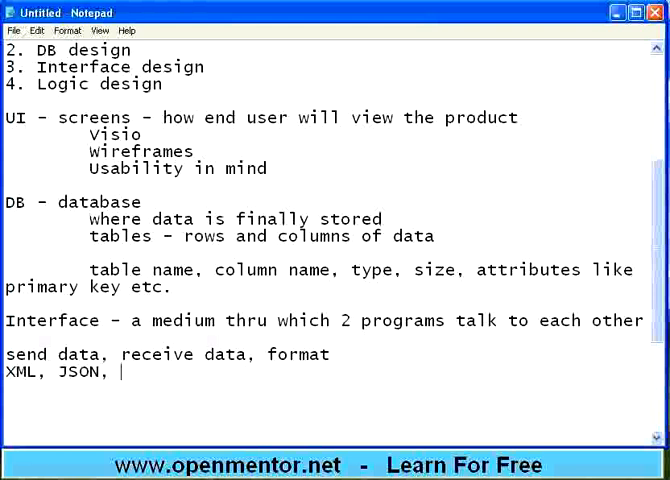
text(raw byte tream,)
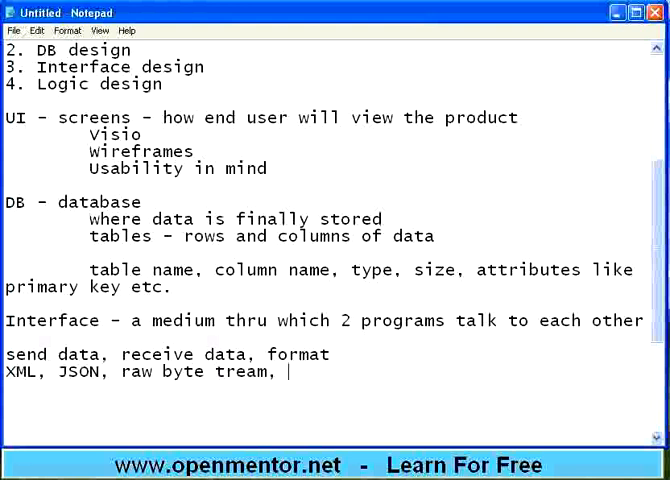
text(formatted t)
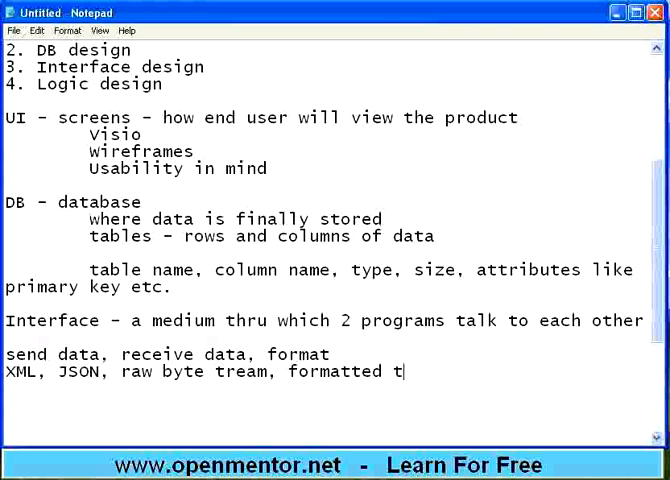
text(ext)
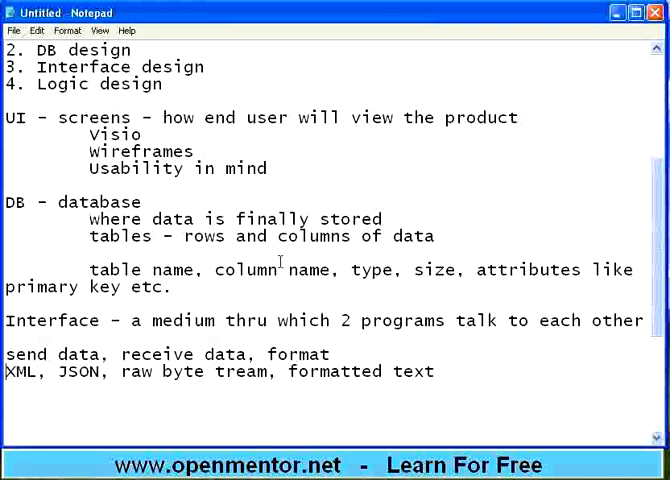
scroll(down, 3)
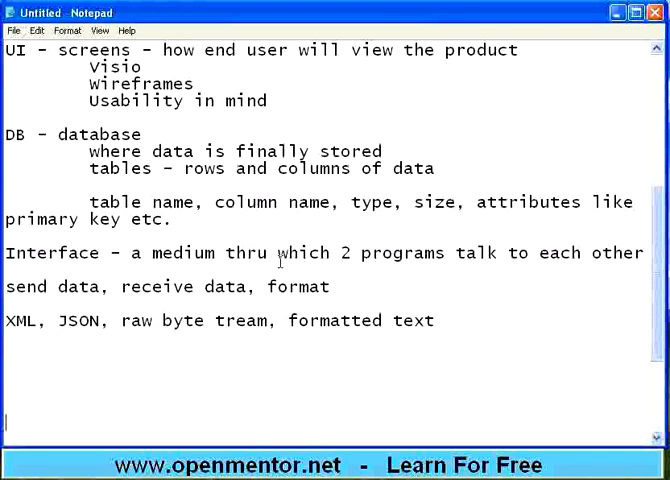
scroll(down, 3)
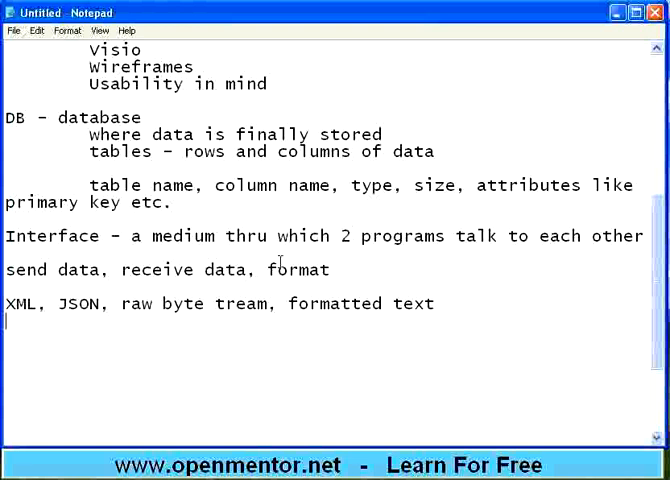